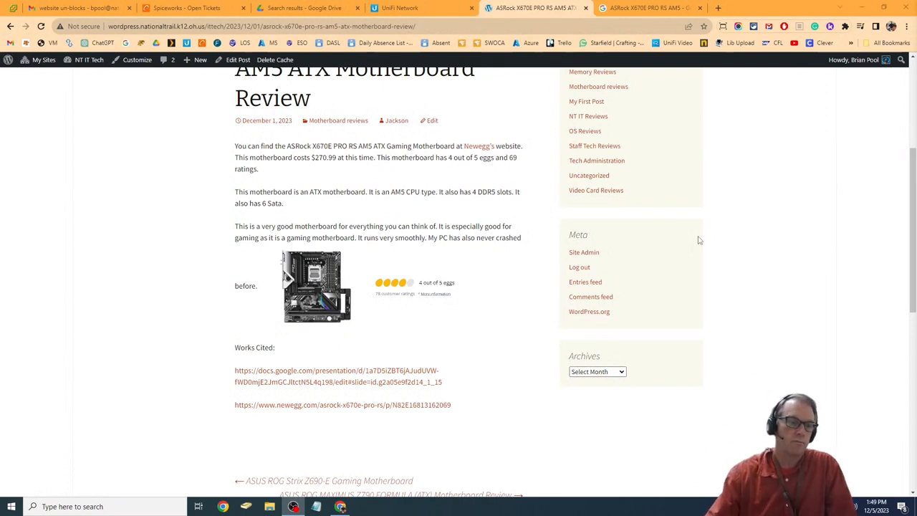
pyautogui.moveTo(301, 287)
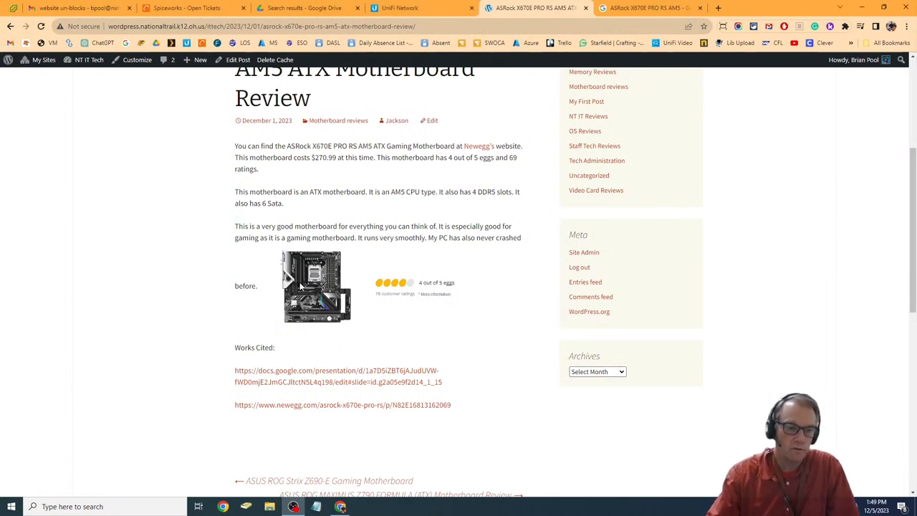
pyautogui.moveTo(310, 290)
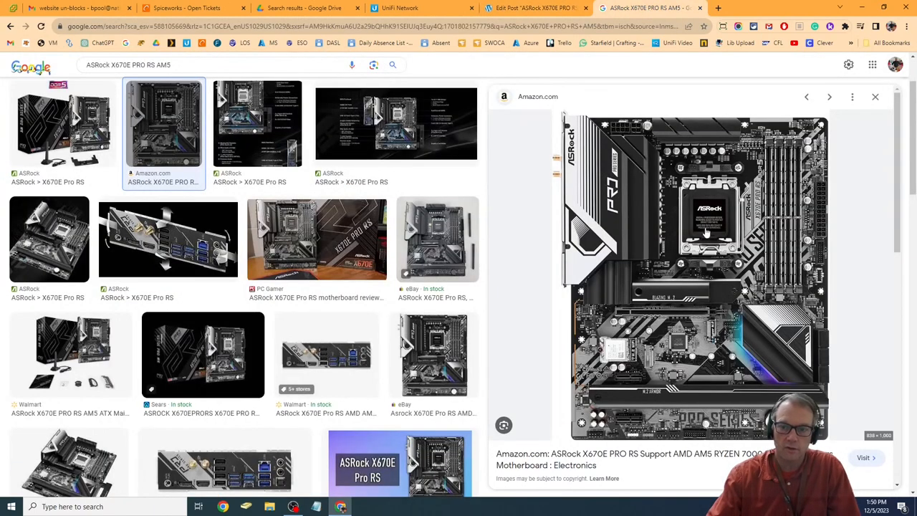
# Save the enlarged Amazon ASRock X670E Pro RS board photo to the computer
pyautogui.rightClick(705, 230)
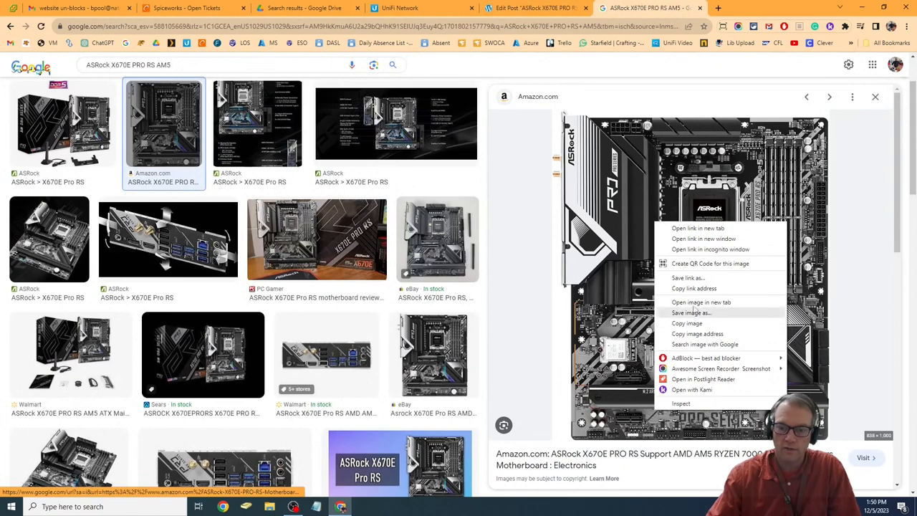
pyautogui.click(691, 313)
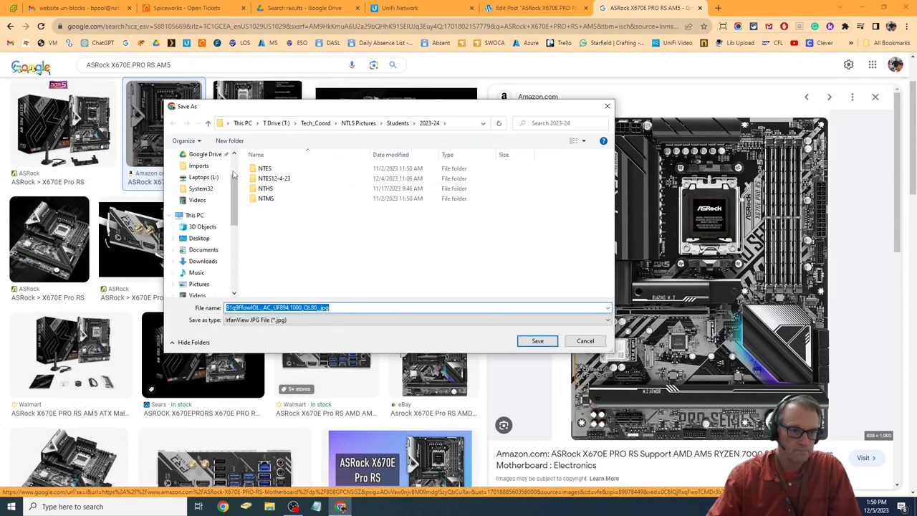
pyautogui.click(533, 9)
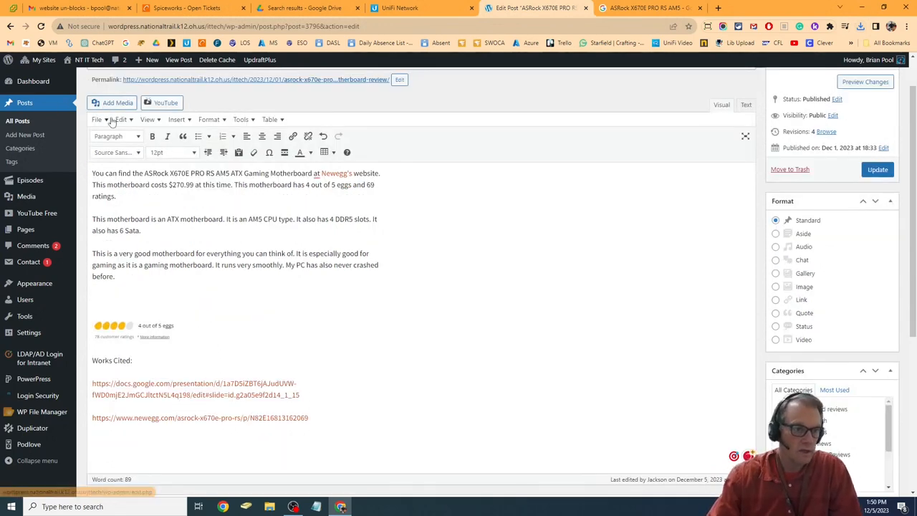
# Upload the saved board photo via Add Media and insert it below the closing paragraph as a centered thumbnail
pyautogui.click(112, 103)
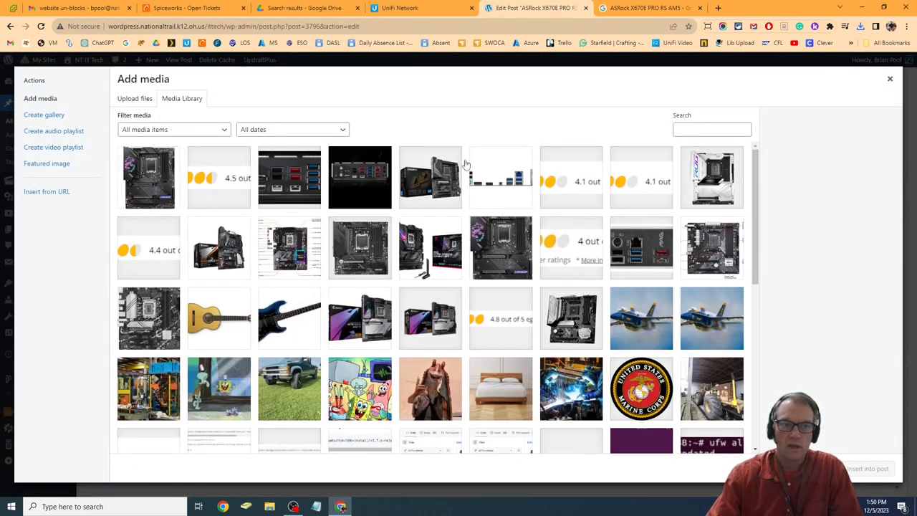
pyautogui.click(135, 97)
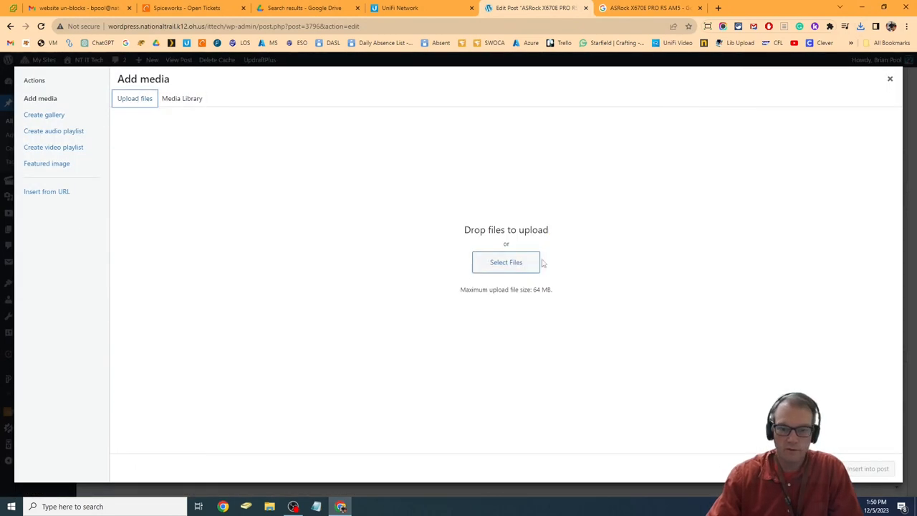
pyautogui.click(506, 261)
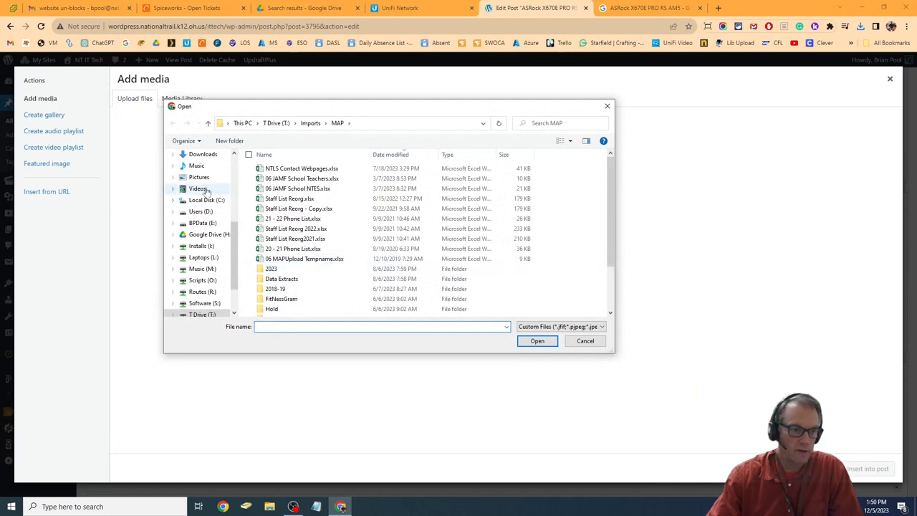
pyautogui.click(197, 178)
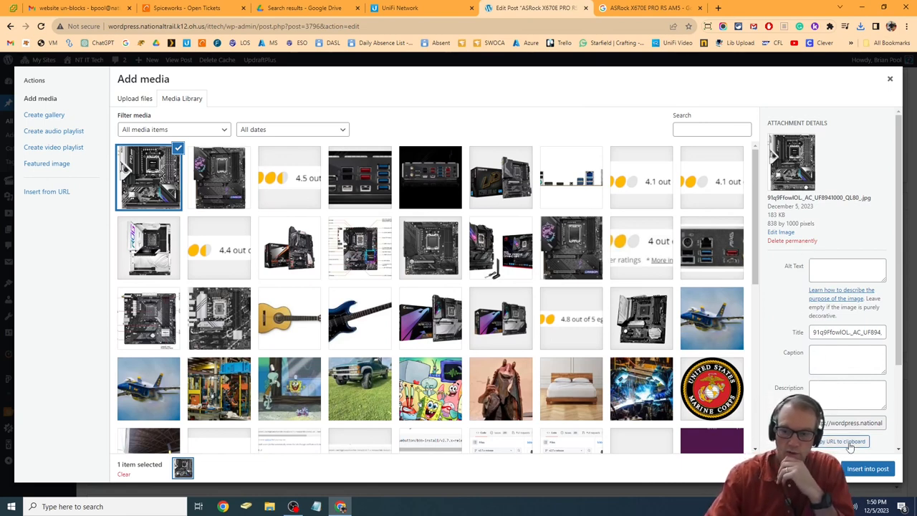
pyautogui.scroll(-3)
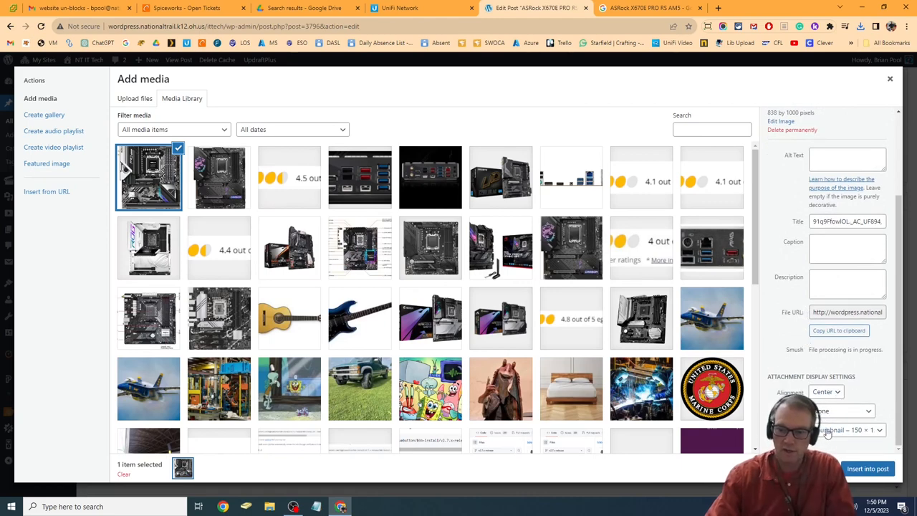
pyautogui.click(867, 467)
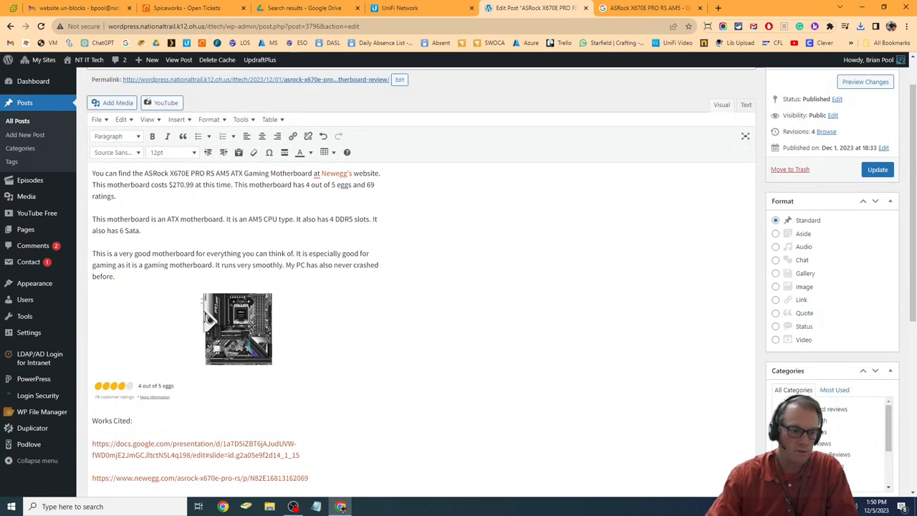
# Set the thumbnail's Link To to Media File, opening in a new tab, and update it
pyautogui.click(238, 328)
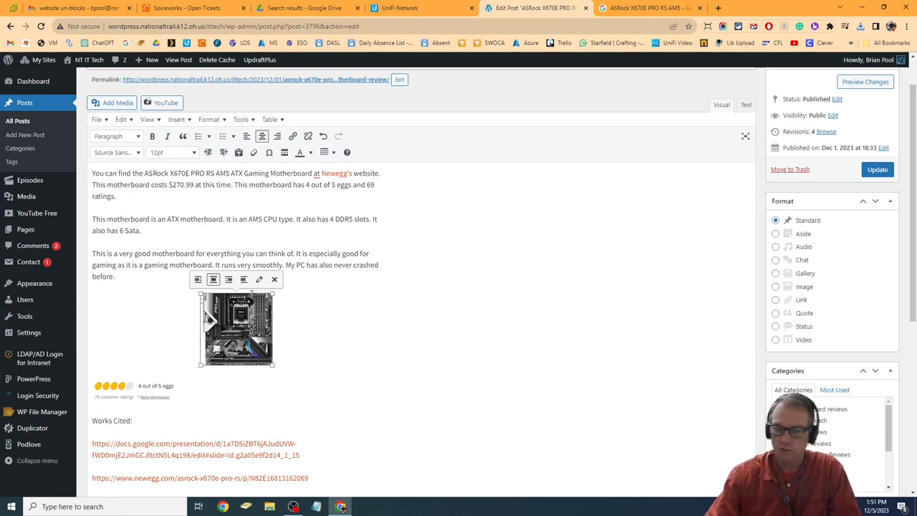
pyautogui.click(258, 278)
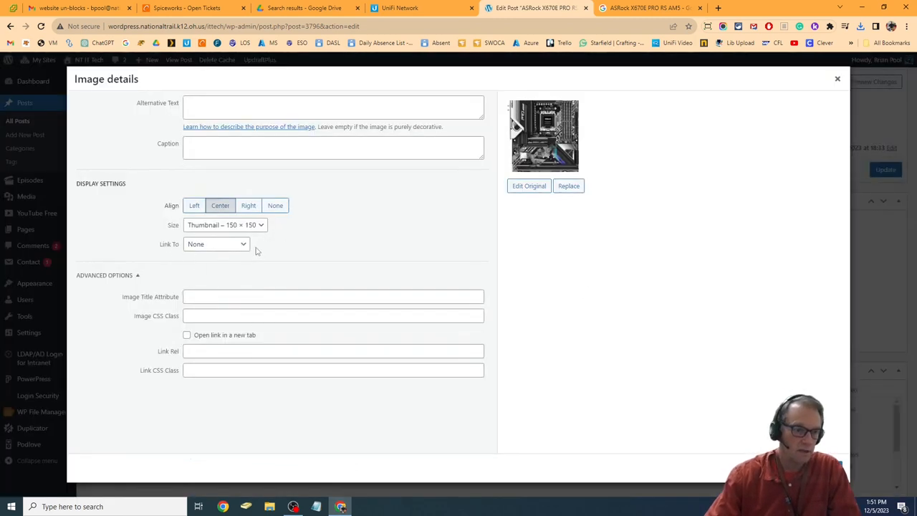
pyautogui.click(217, 244)
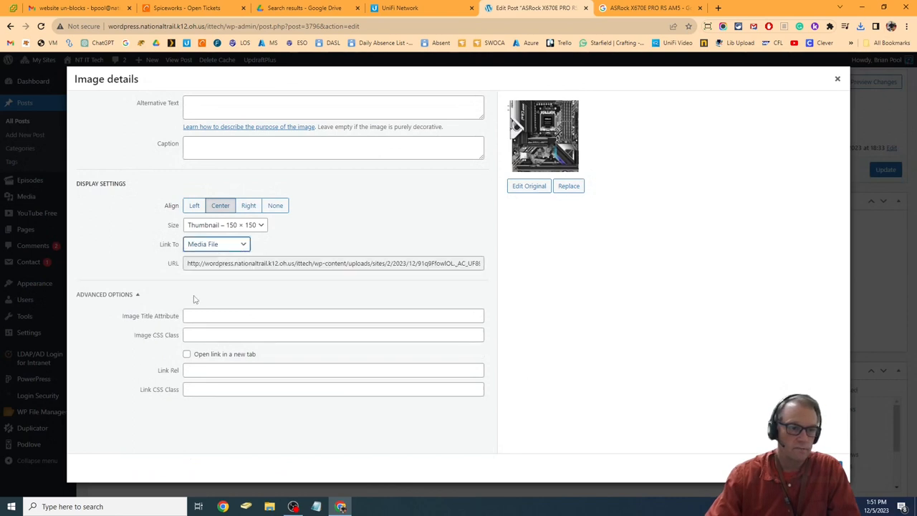
pyautogui.click(187, 354)
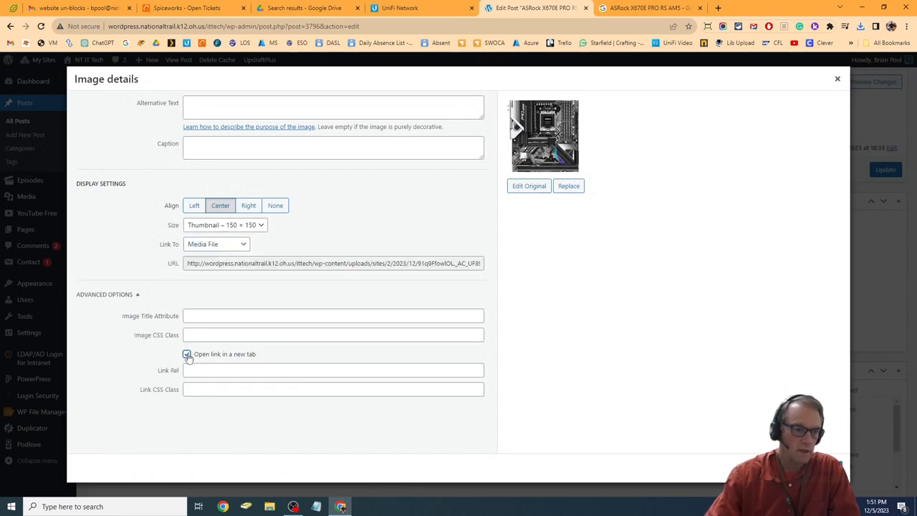
pyautogui.click(186, 353)
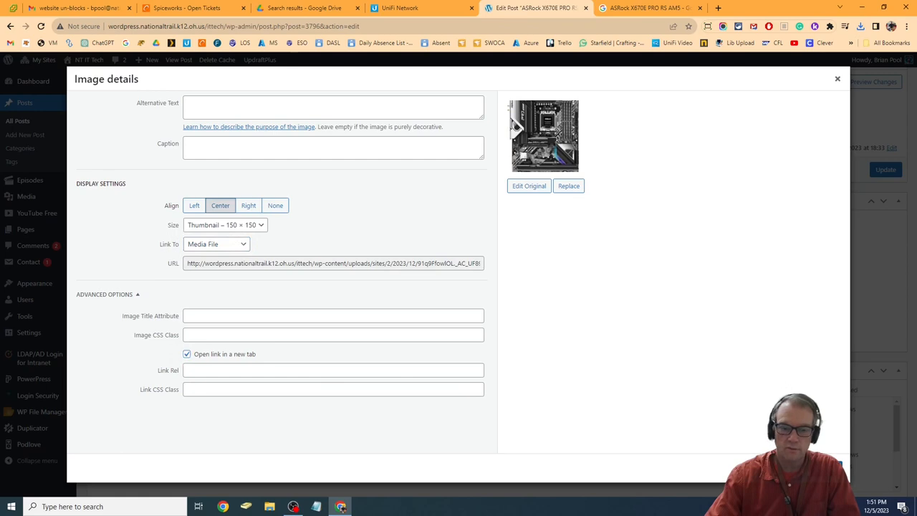
pyautogui.click(837, 79)
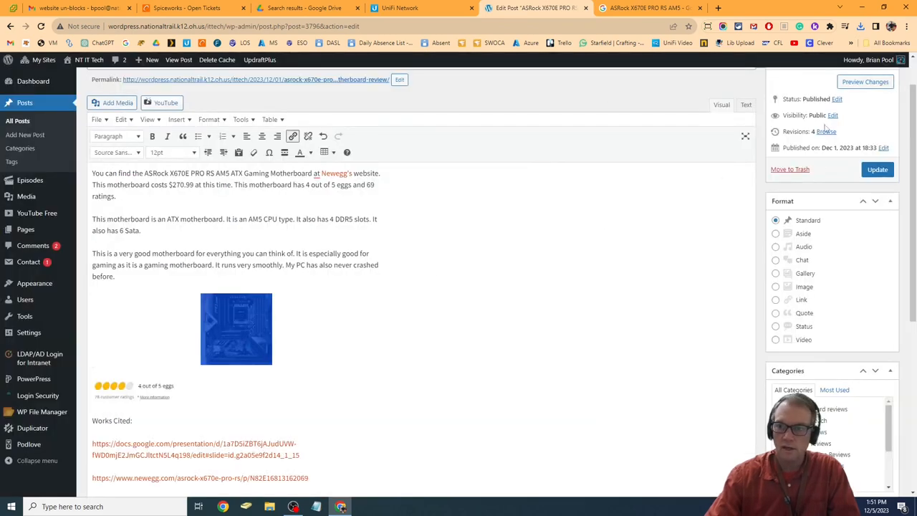
# Preview the post with the centered, linked board thumbnail above the rating
pyautogui.click(865, 80)
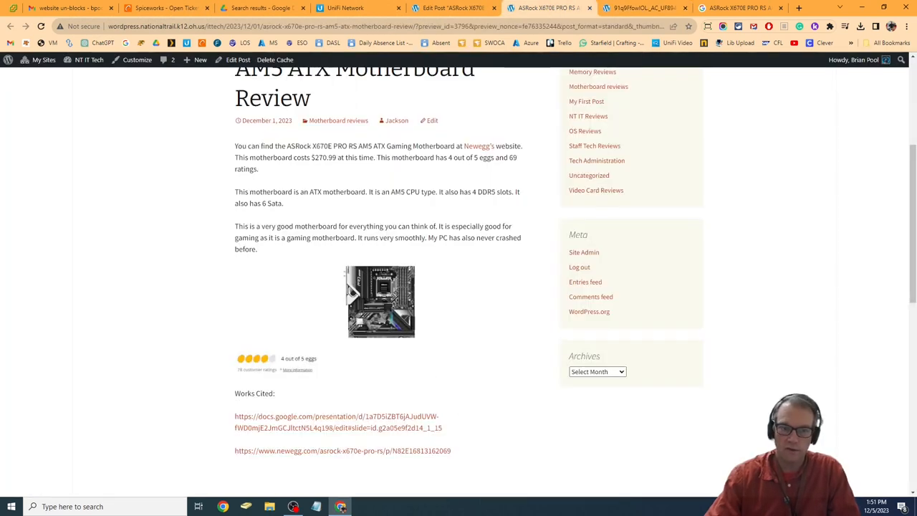
pyautogui.moveTo(471, 398)
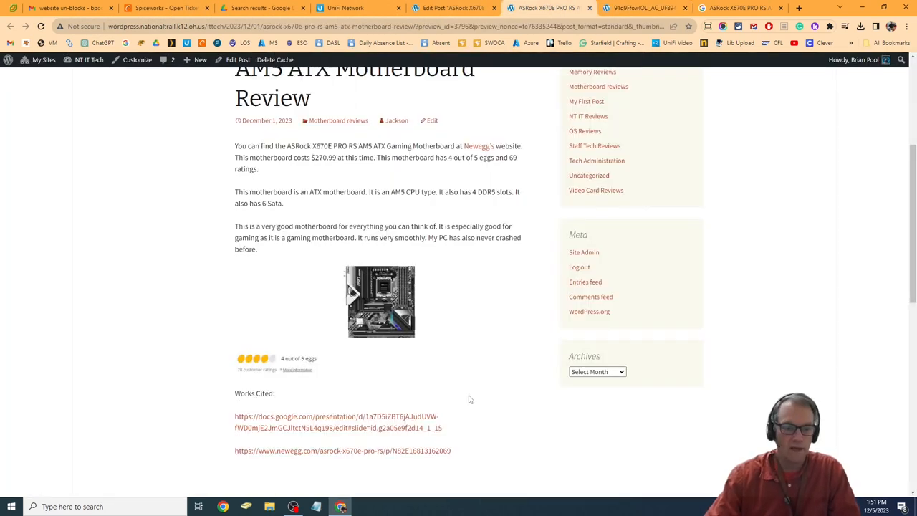